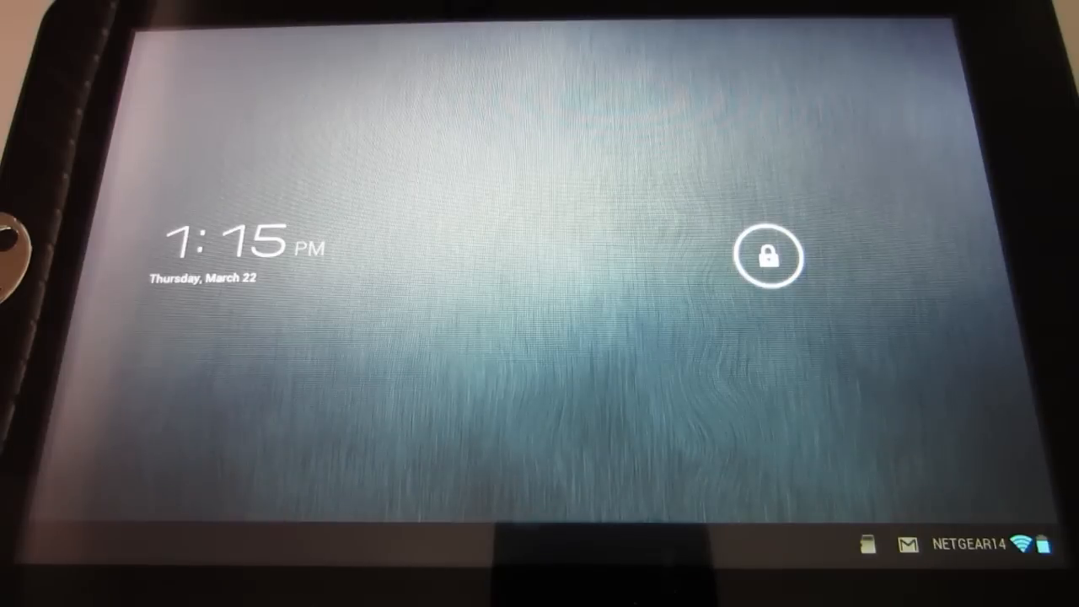
Step: Drag the lock ring to unlock the tablet and reach the home screen
left_click_drag(767, 257, 902, 261)
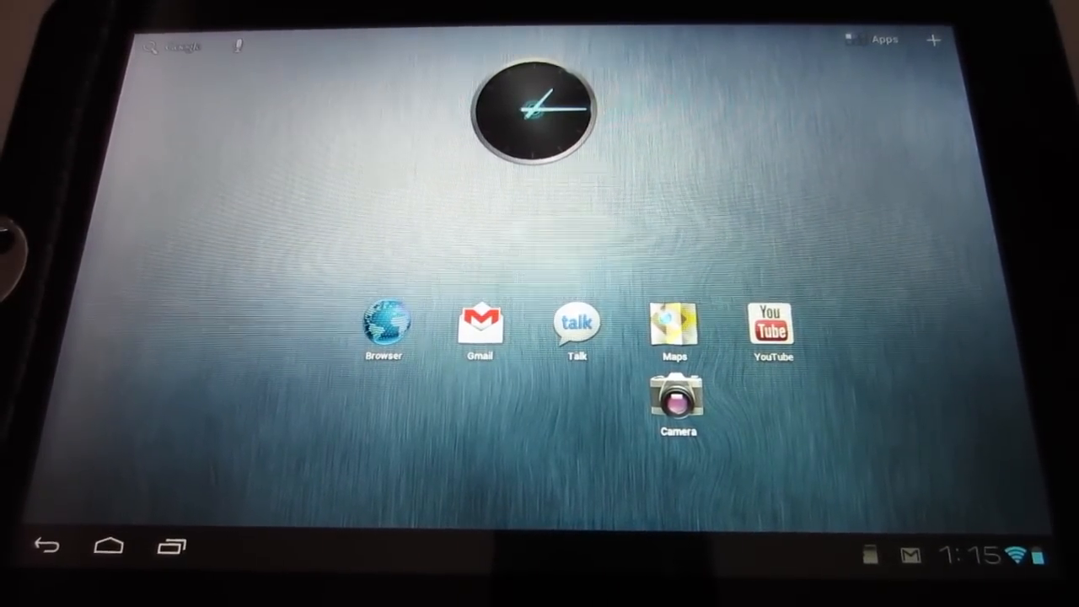
Step: Open the tablet's Settings before bringing up the Shutdown Menu
left_click(969, 556)
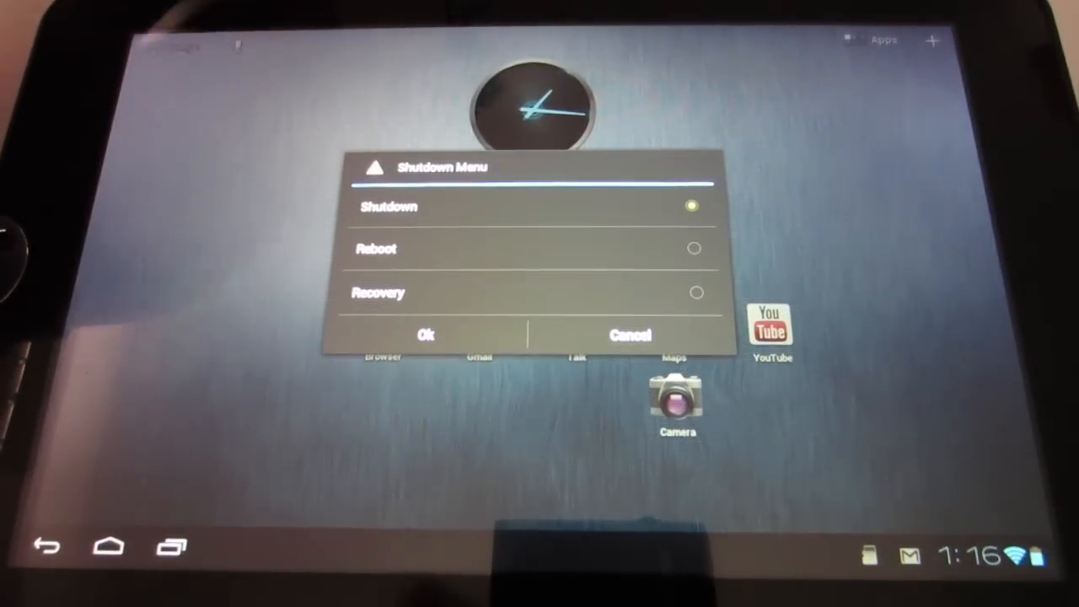
Step: Cancel the Shutdown Menu to return to the home screen
left_click(627, 334)
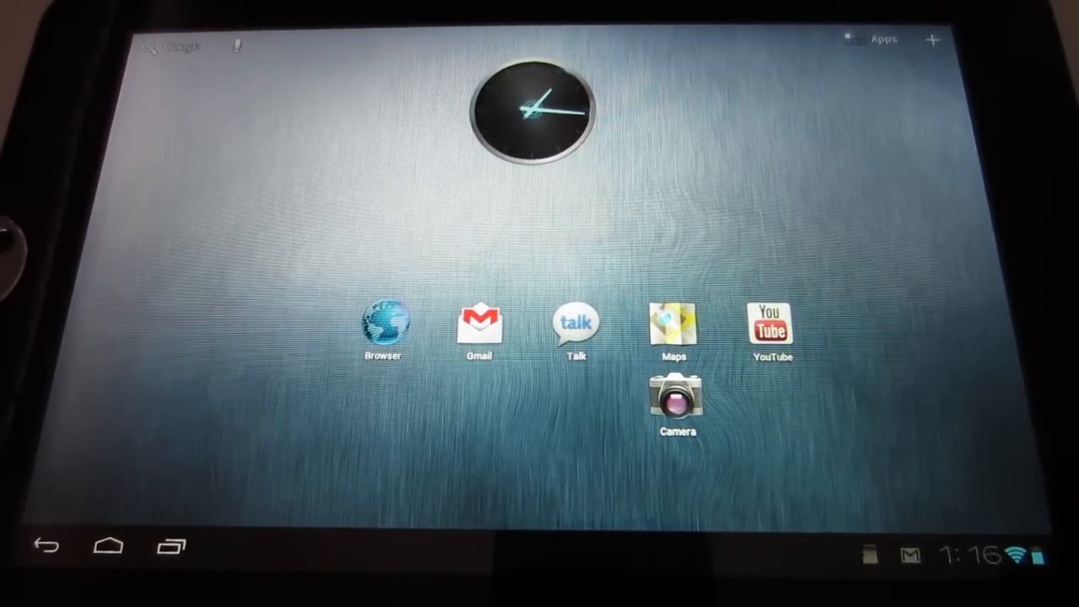
left_click(970, 559)
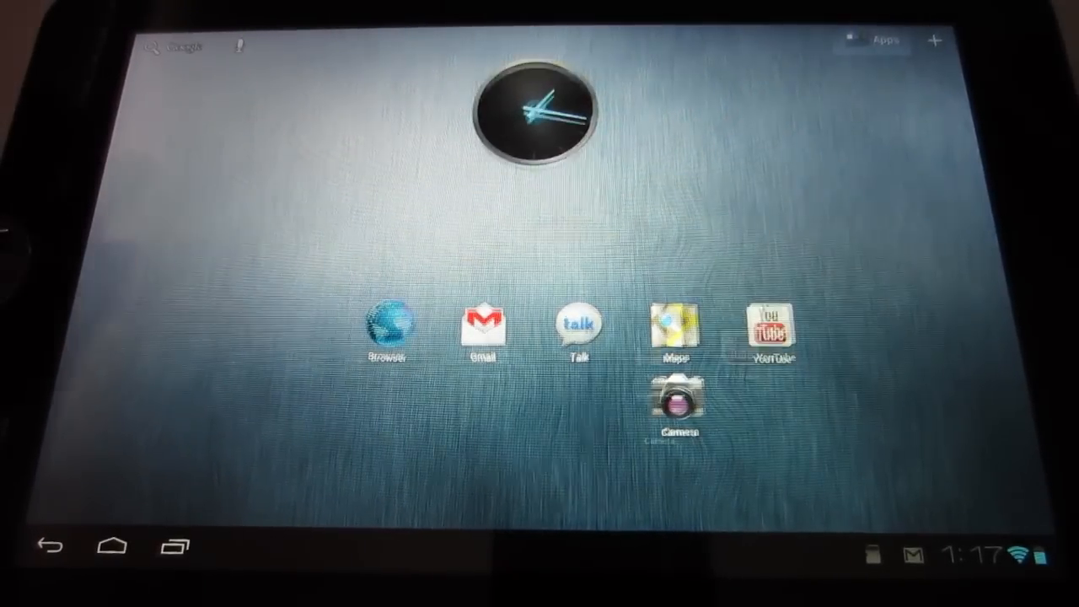
Step: Open the app drawer listing Superuser, Titanium Backup, Link2SD and Play
left_click(883, 41)
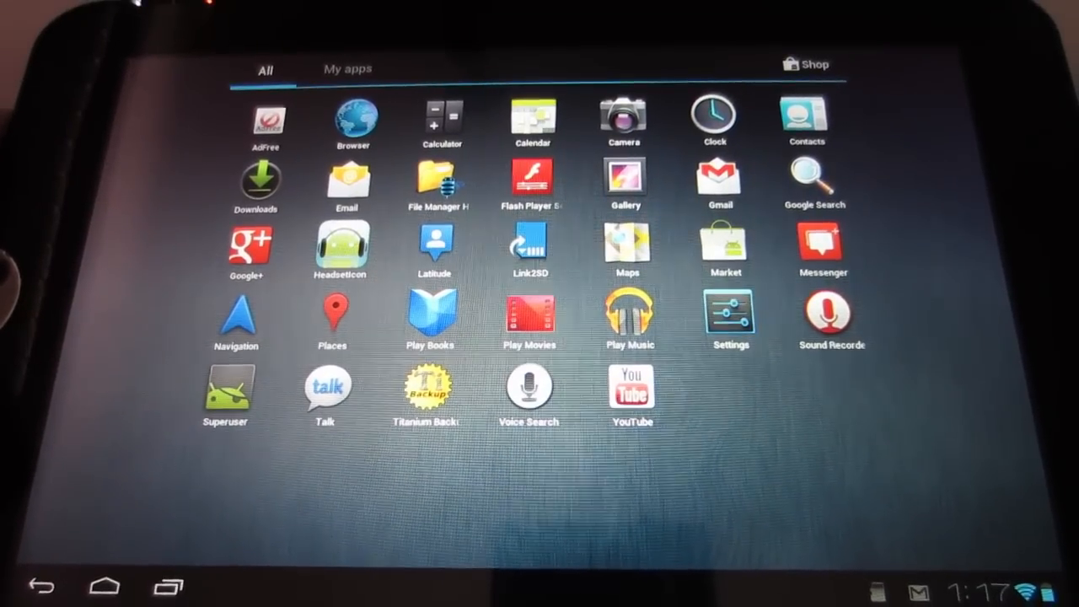
Step: Open File Manager HD from the app drawer, then return home
left_click(353, 118)
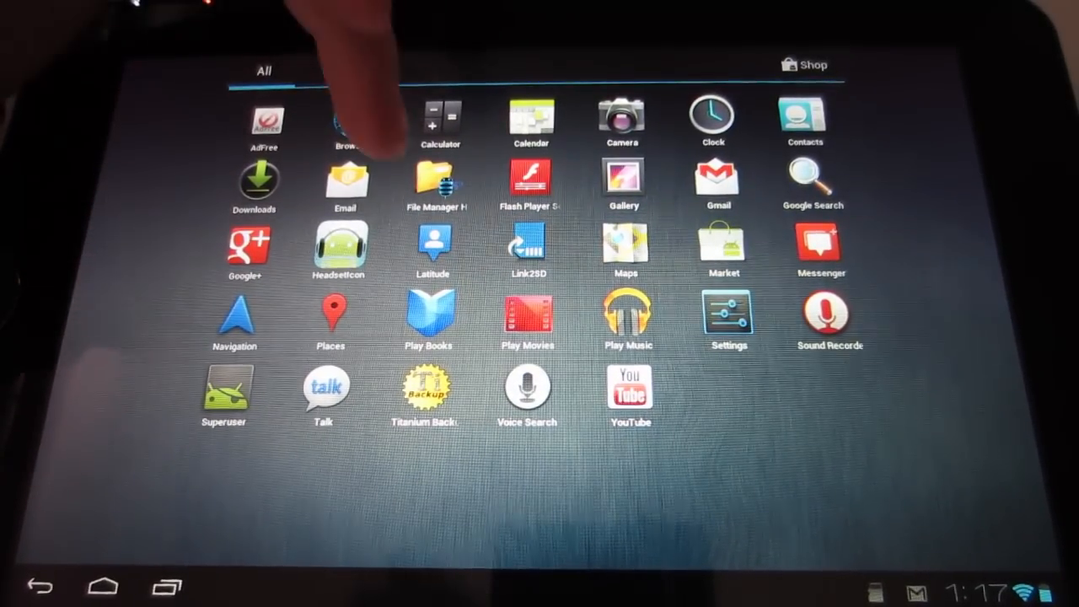
left_click(434, 184)
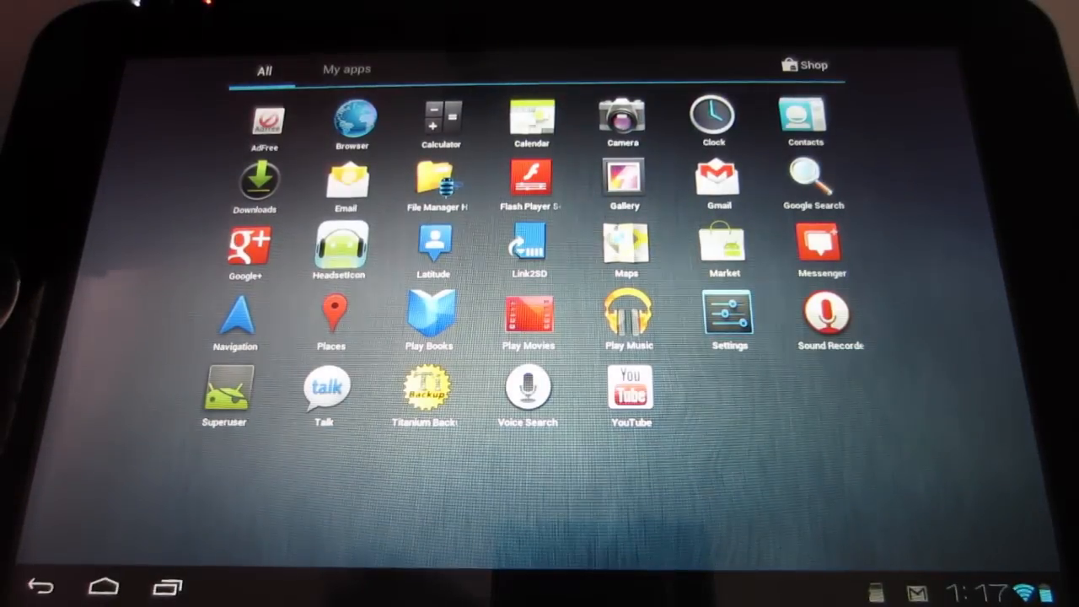
left_click(440, 118)
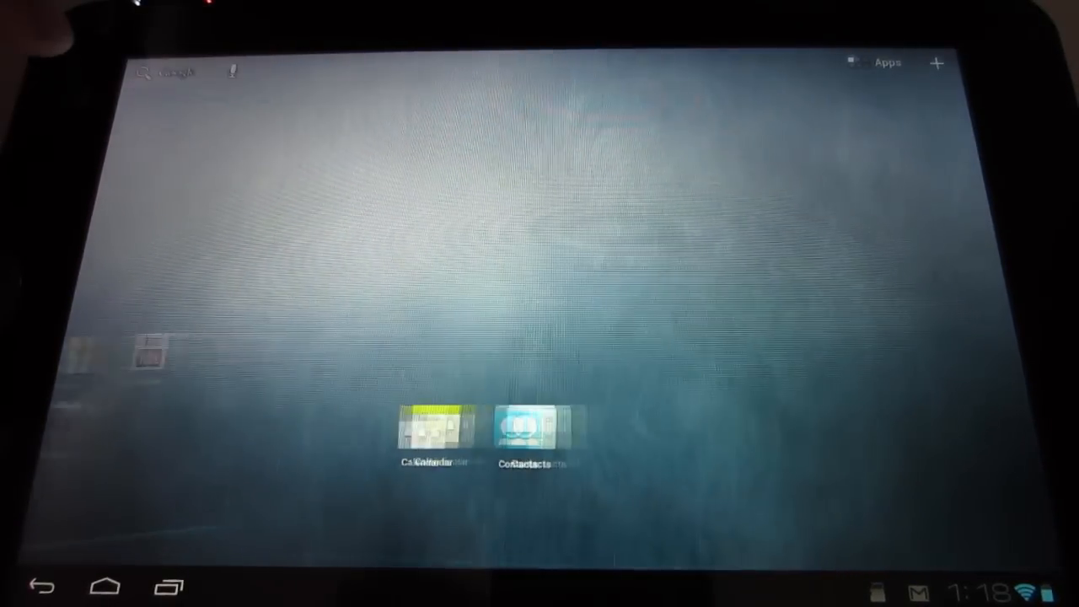
Step: Launch Market from the app drawer, reaching the Google Play terms screen
left_click(231, 71)
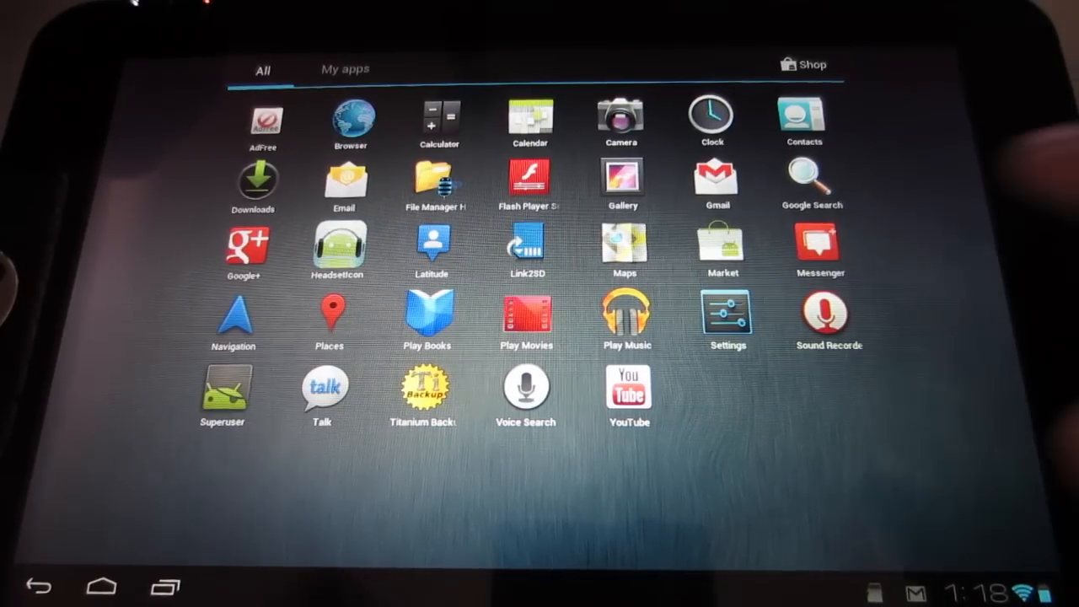
left_click(723, 245)
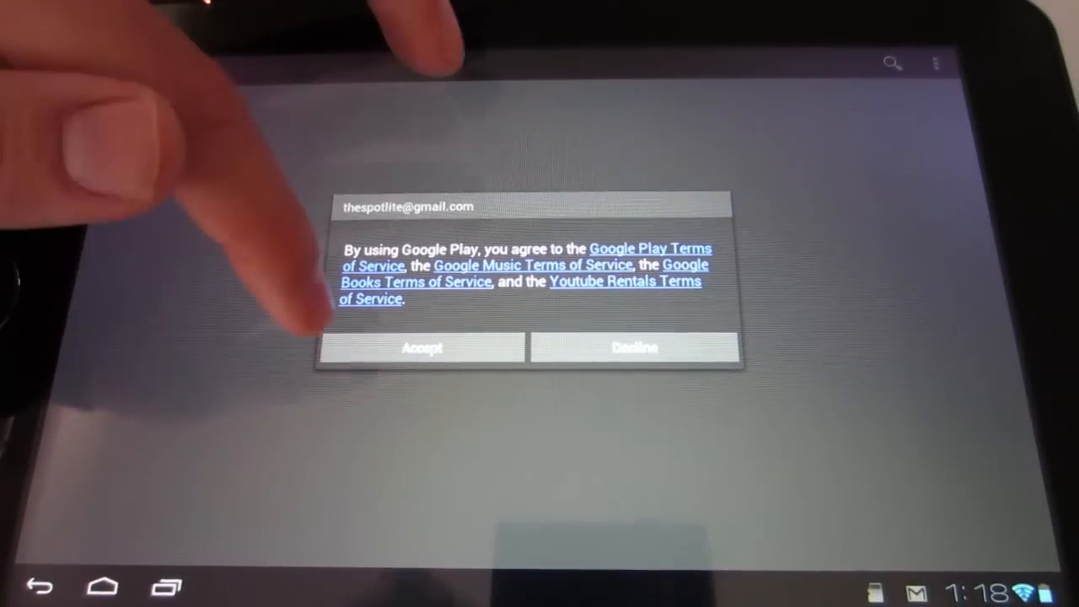
Step: Accept the Google Play terms, browse the storefront, then go home
left_click(422, 347)
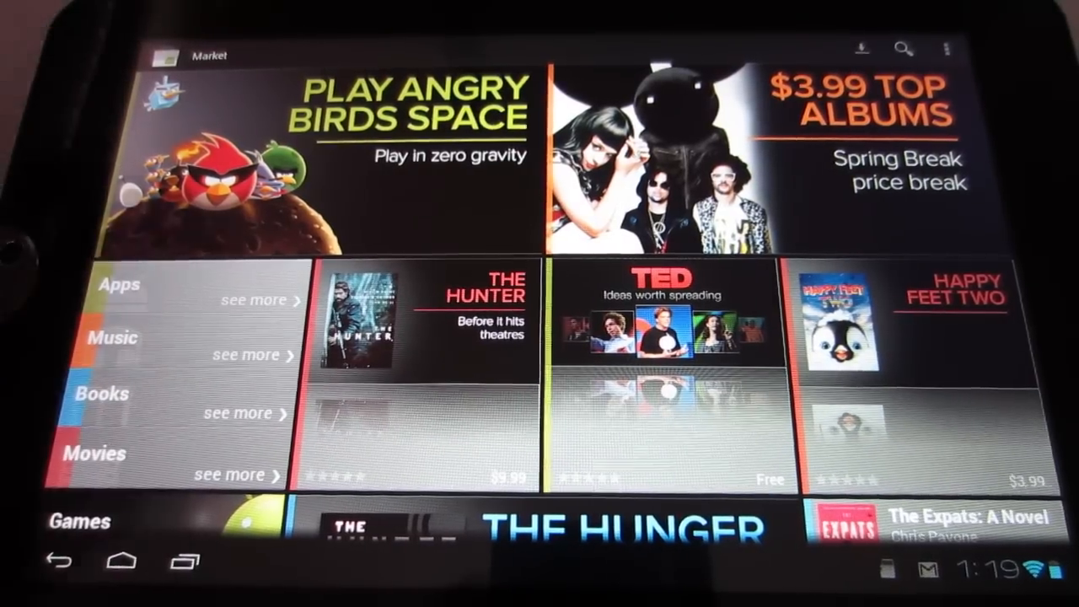
left_click(121, 561)
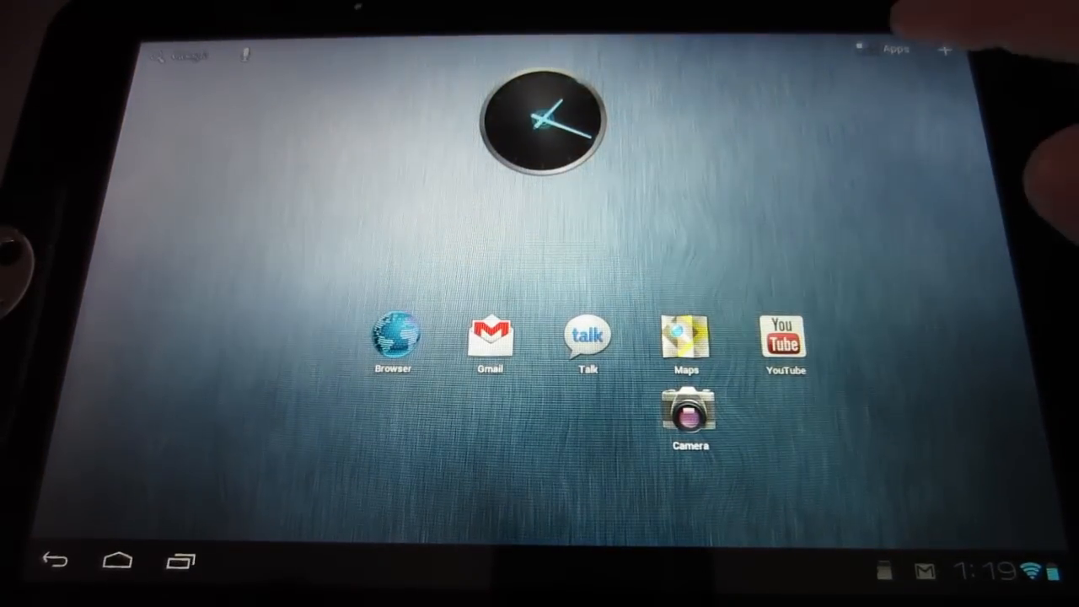
Step: Move to the home page with the Calendar and Contacts shortcuts
left_click(888, 48)
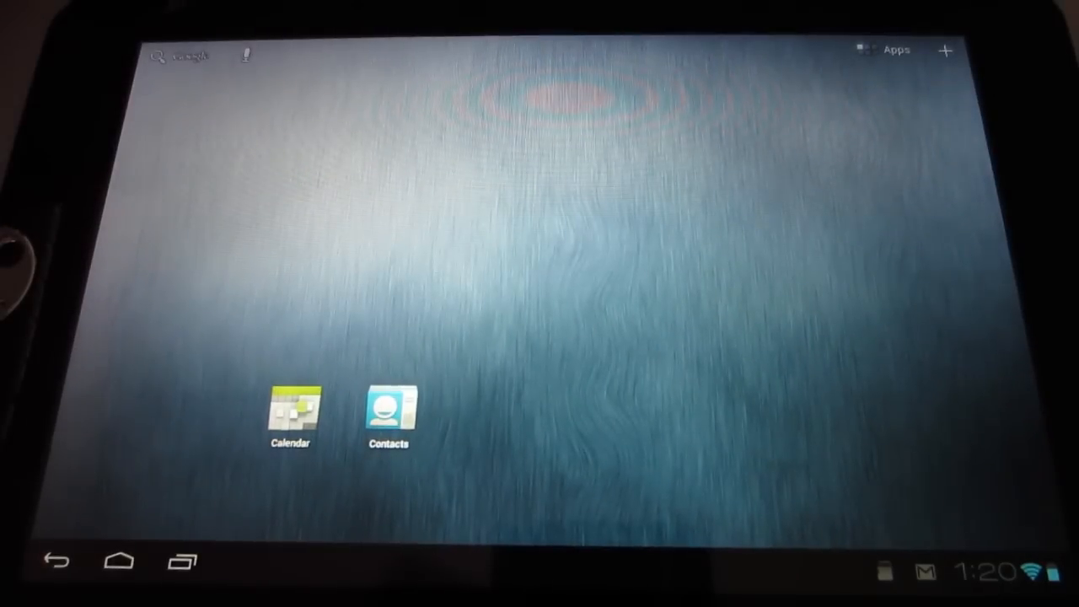
Step: Open Contacts and scroll the list down to names starting with T–Y
left_click(389, 413)
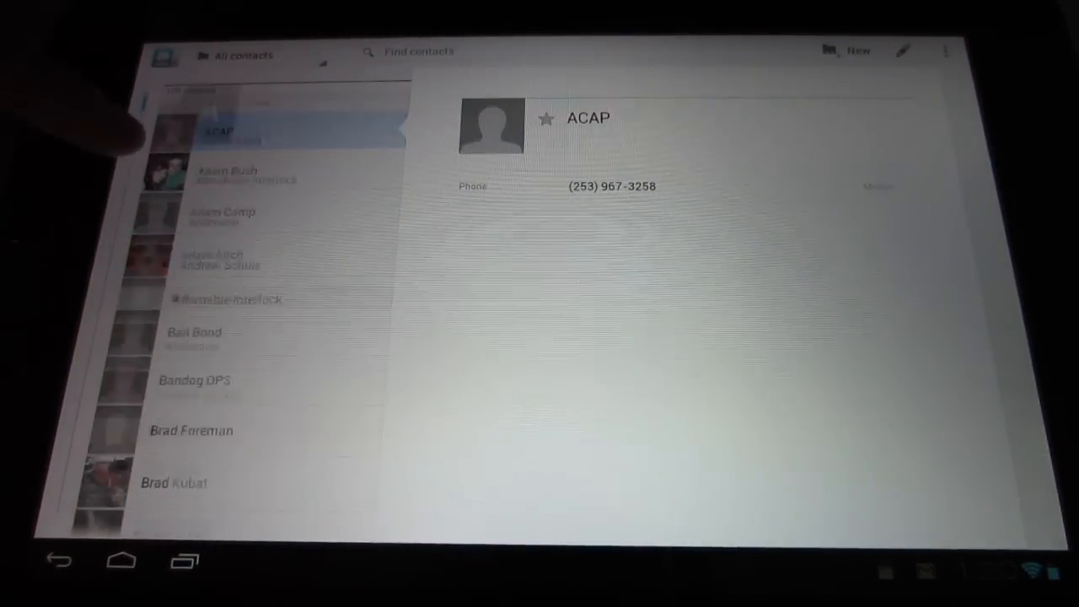
scroll("down", 3)
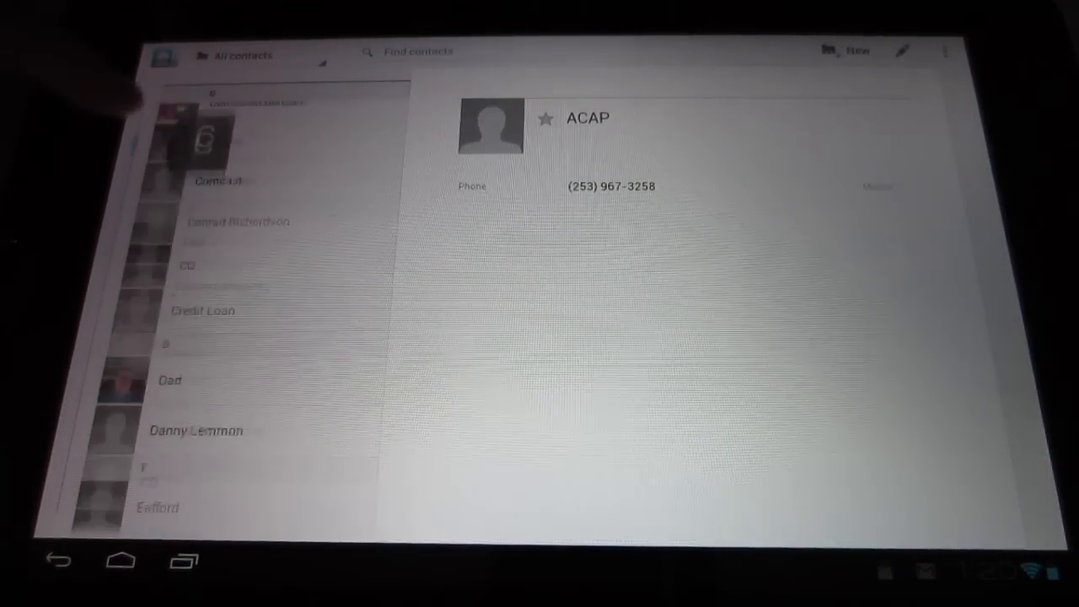
scroll("down", 3)
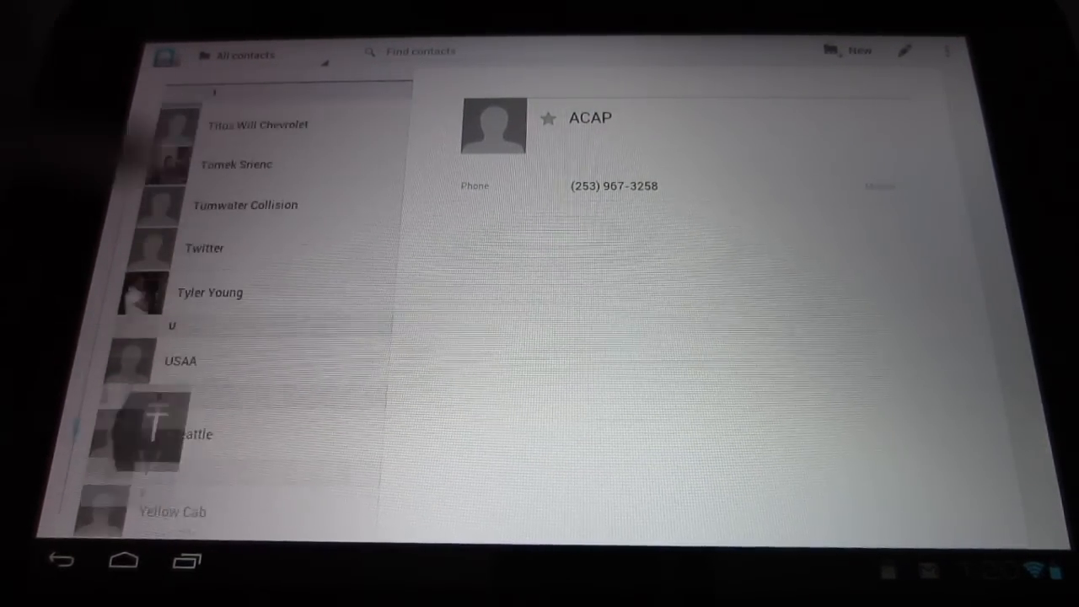